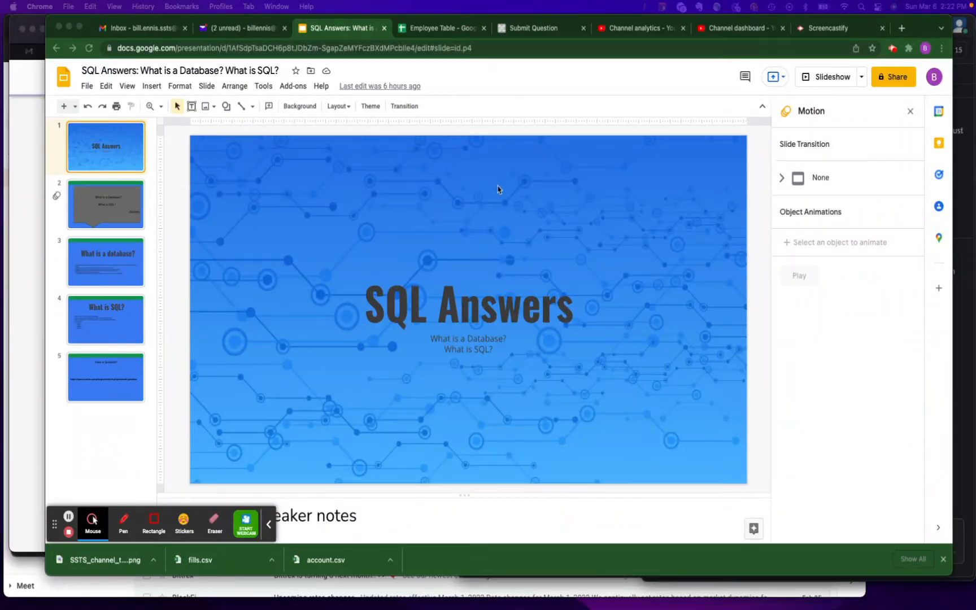
mouse_move(526, 206)
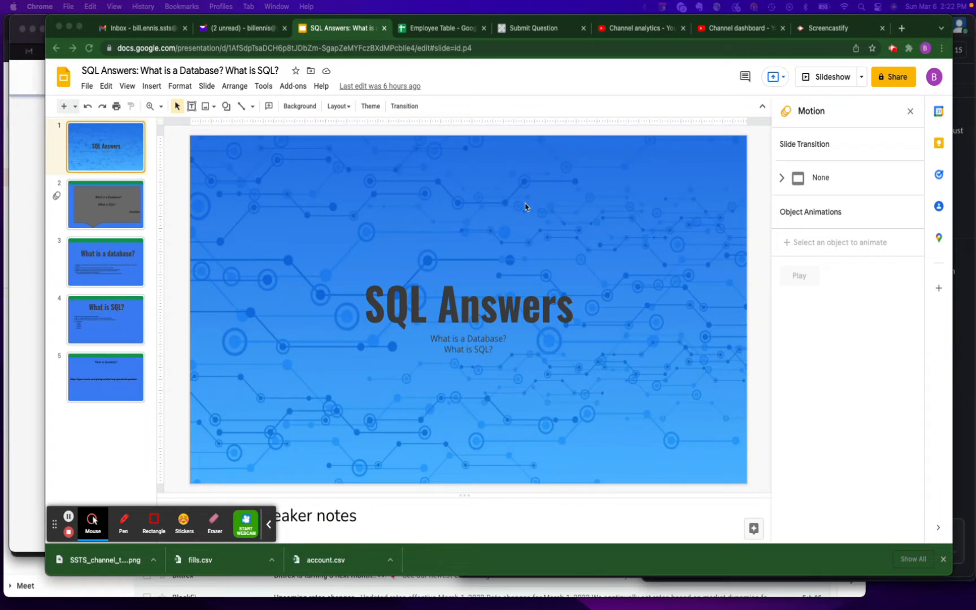
mouse_move(148, 220)
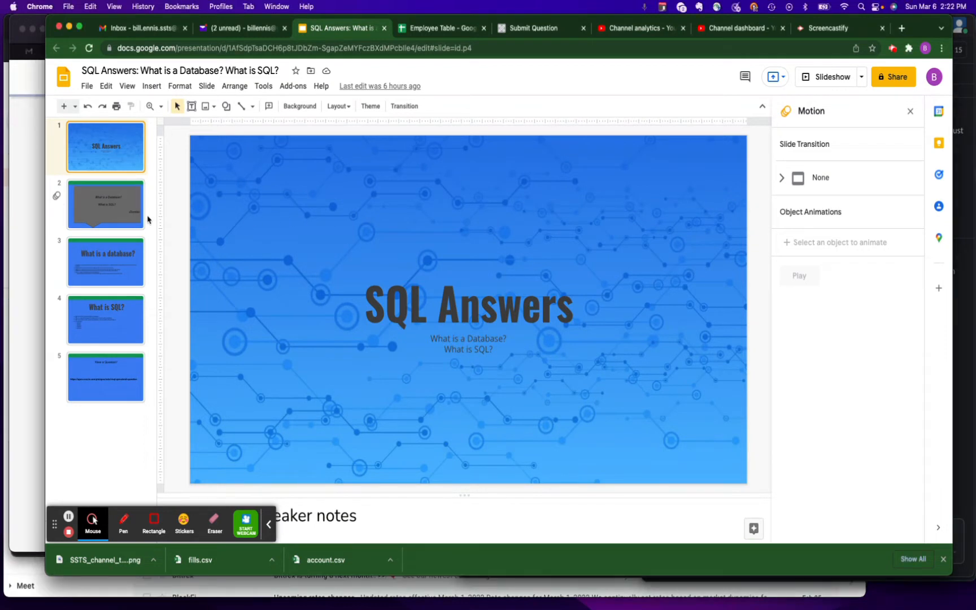
Step: Show slide 2 with the speech bubble asking What is a Database? and What is SQL?
click(105, 205)
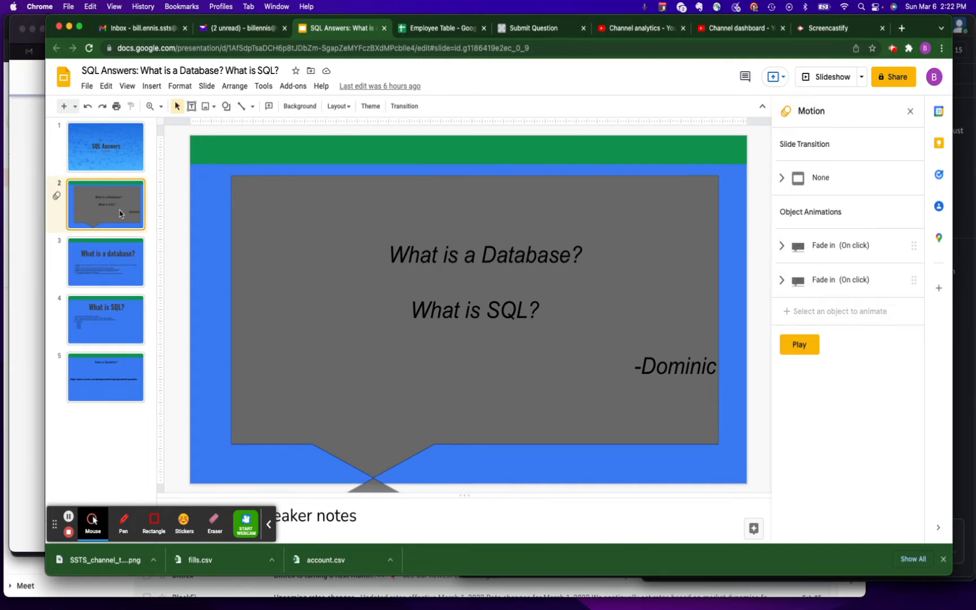
mouse_move(136, 304)
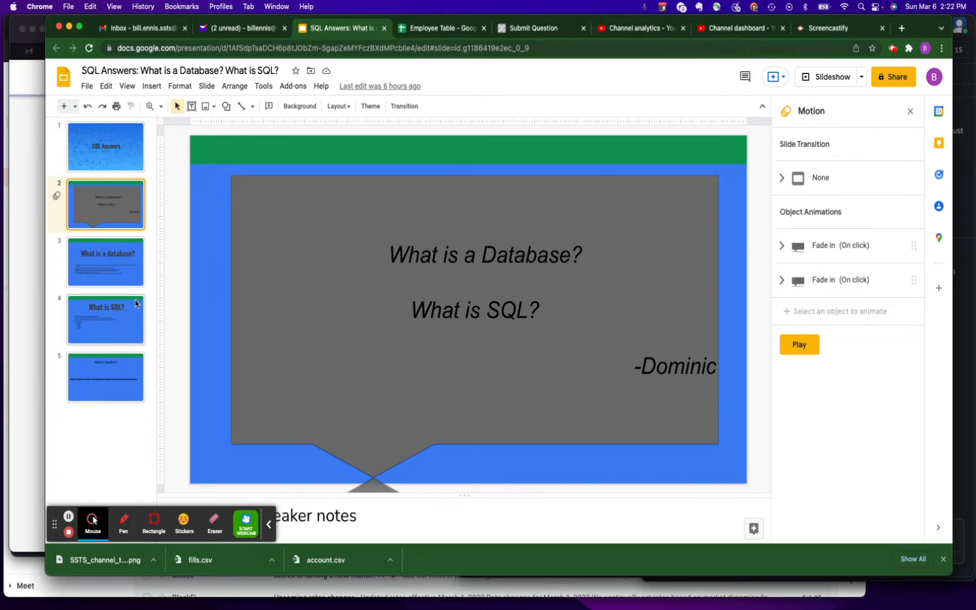
Step: Show slide 3, What is a database?, with its bullet points on databases and spreadsheets
click(105, 260)
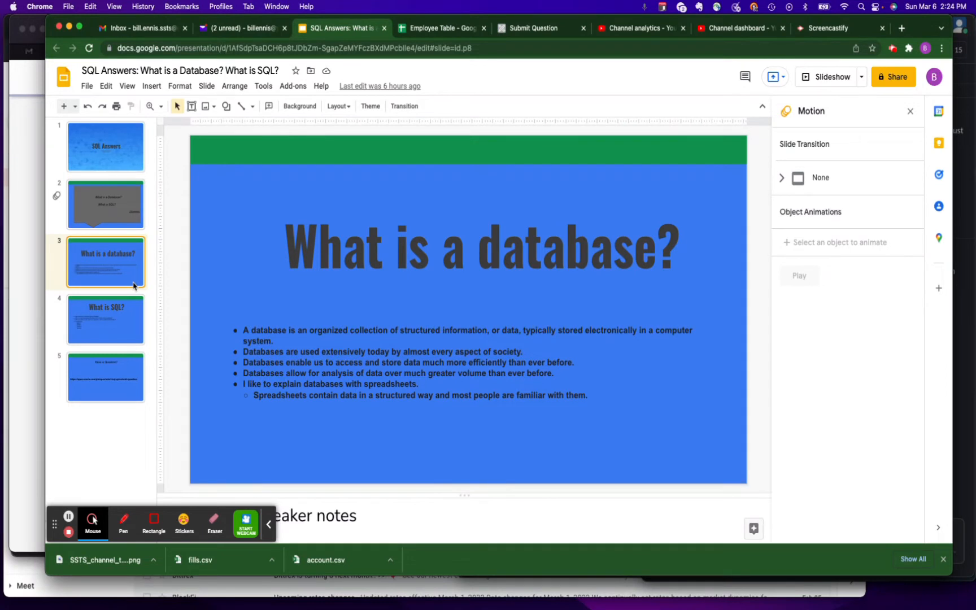
Step: Present the What is SQL? slide, then bring up the Employee Table spreadsheet
click(105, 319)
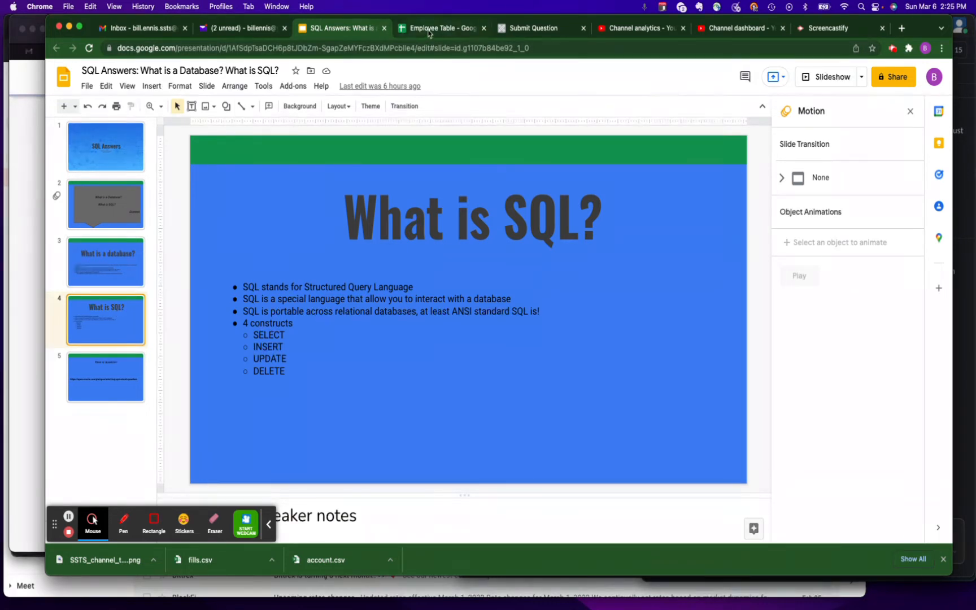
click(440, 28)
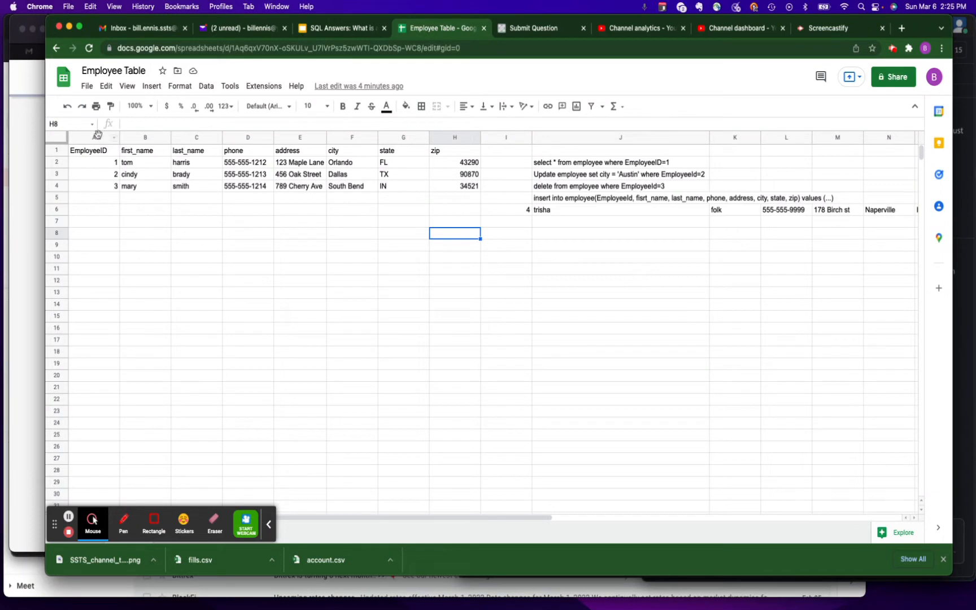
click(93, 136)
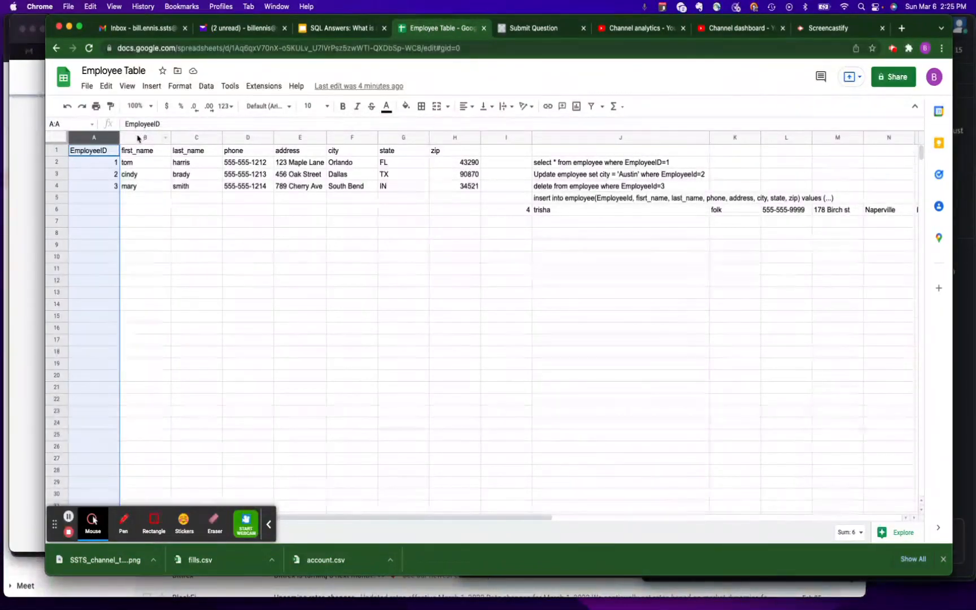
click(145, 137)
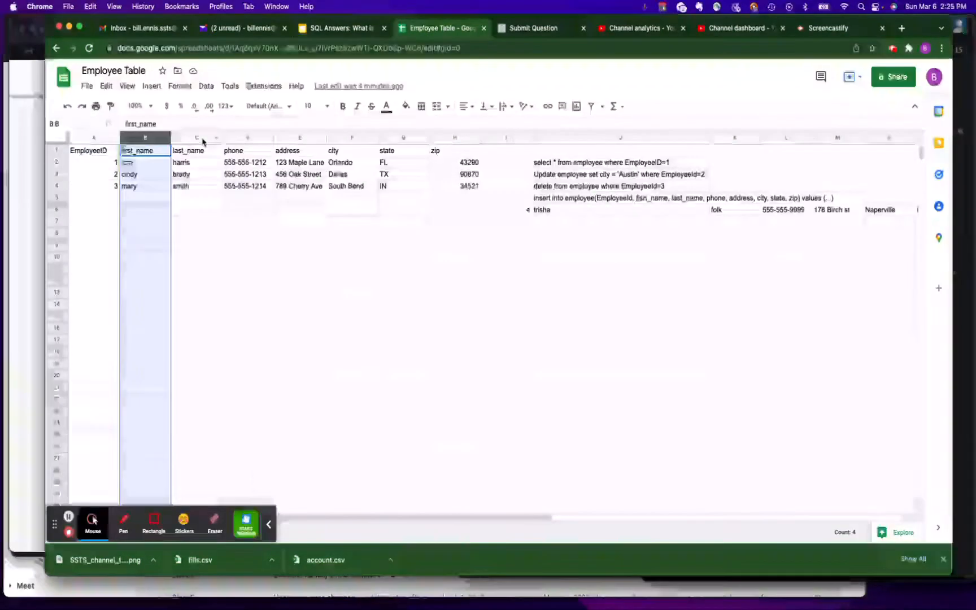
click(196, 138)
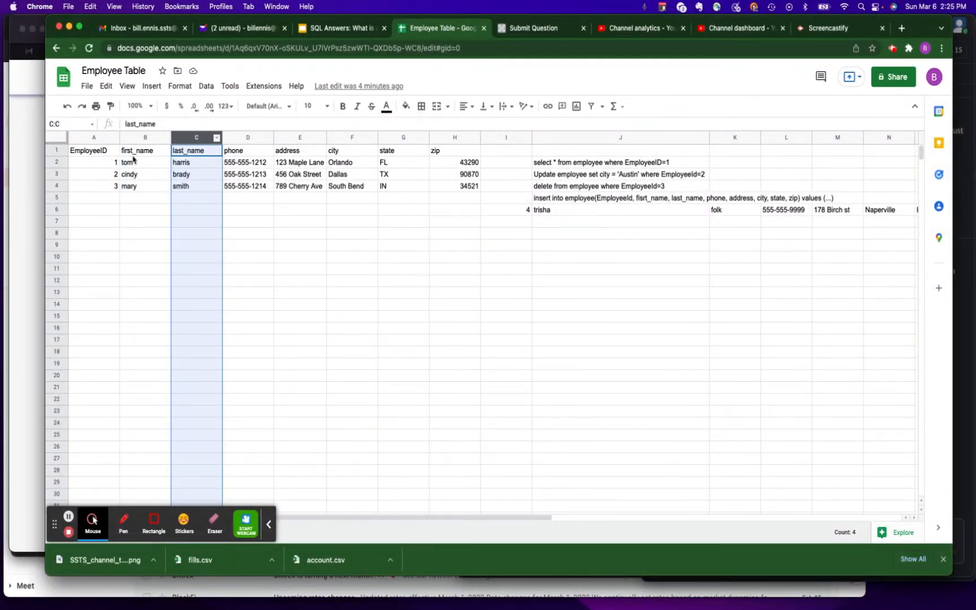
click(93, 138)
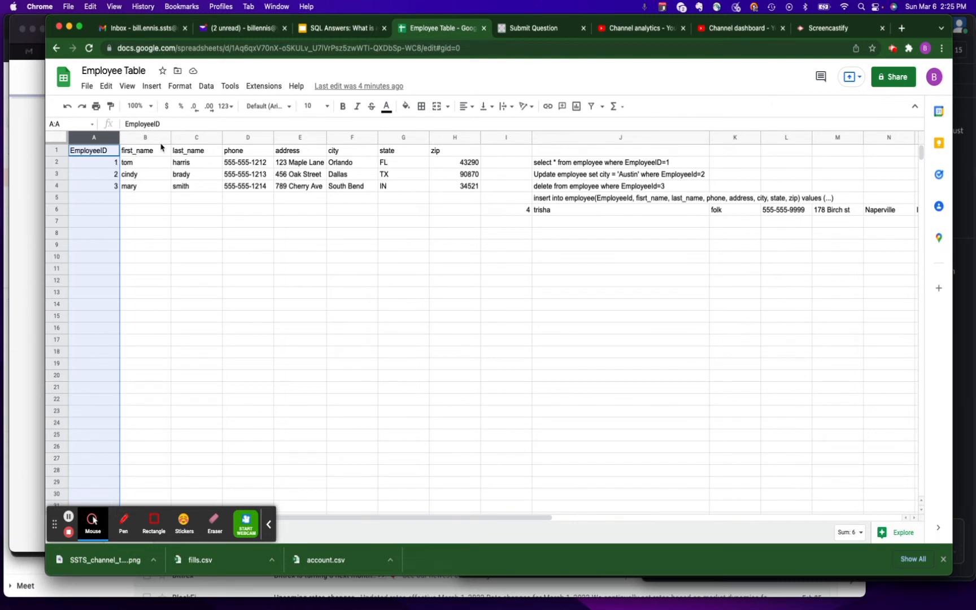
click(196, 137)
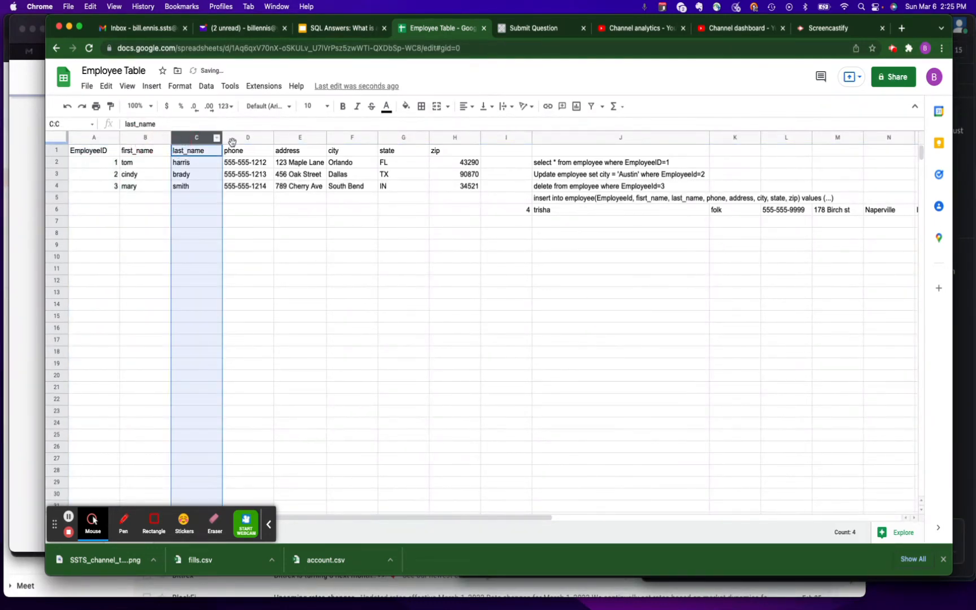
click(300, 138)
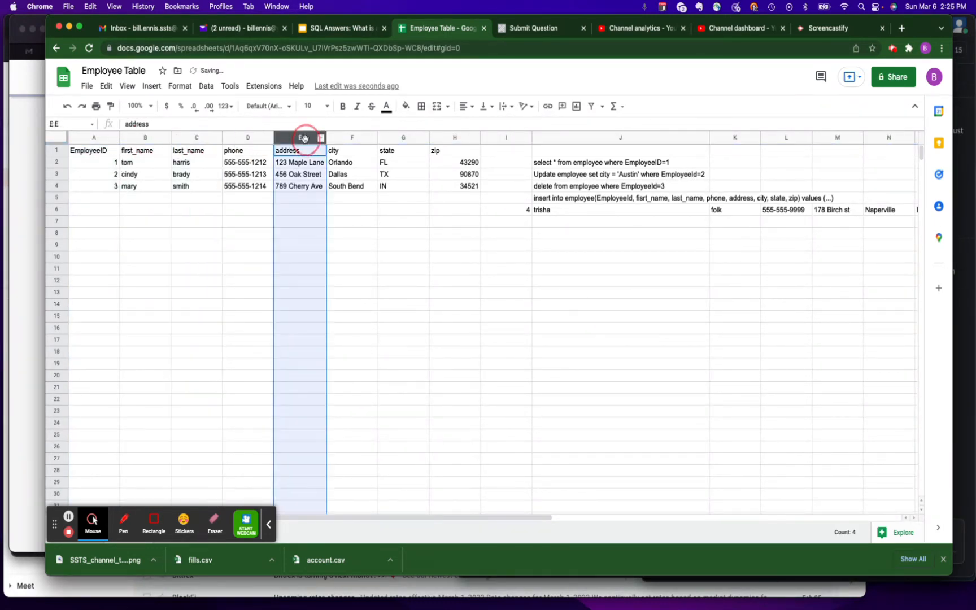
mouse_move(461, 144)
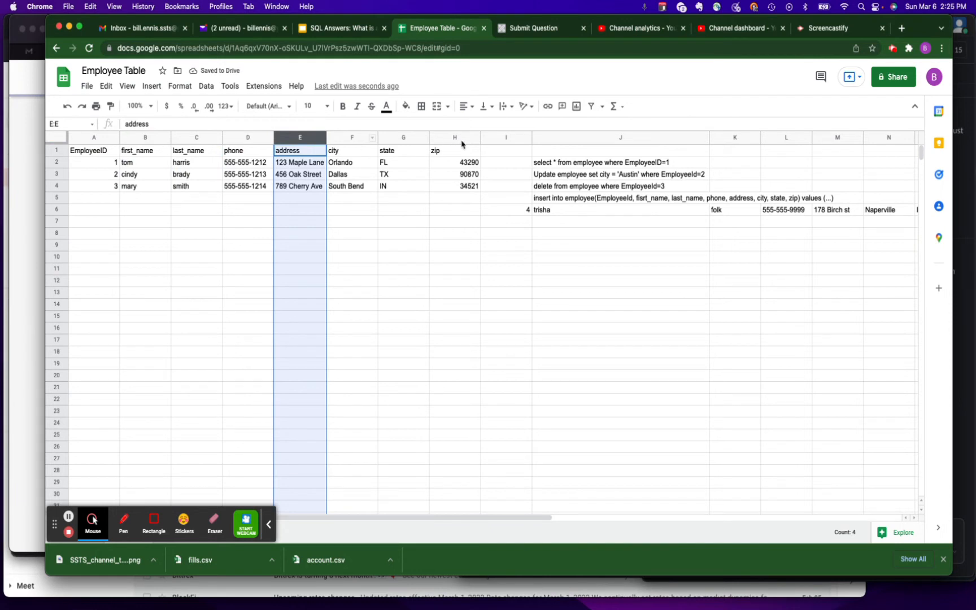
mouse_move(80, 168)
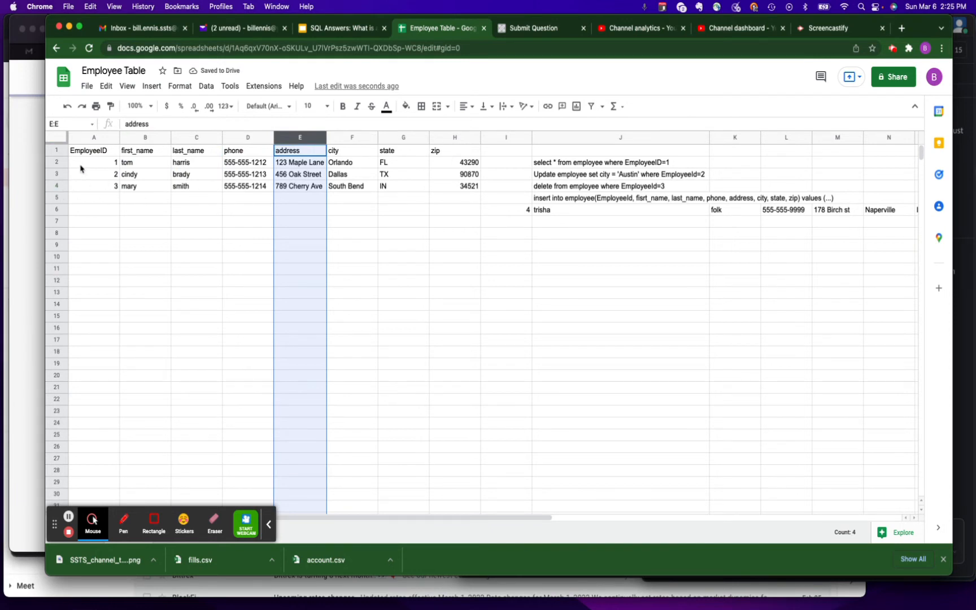
click(94, 163)
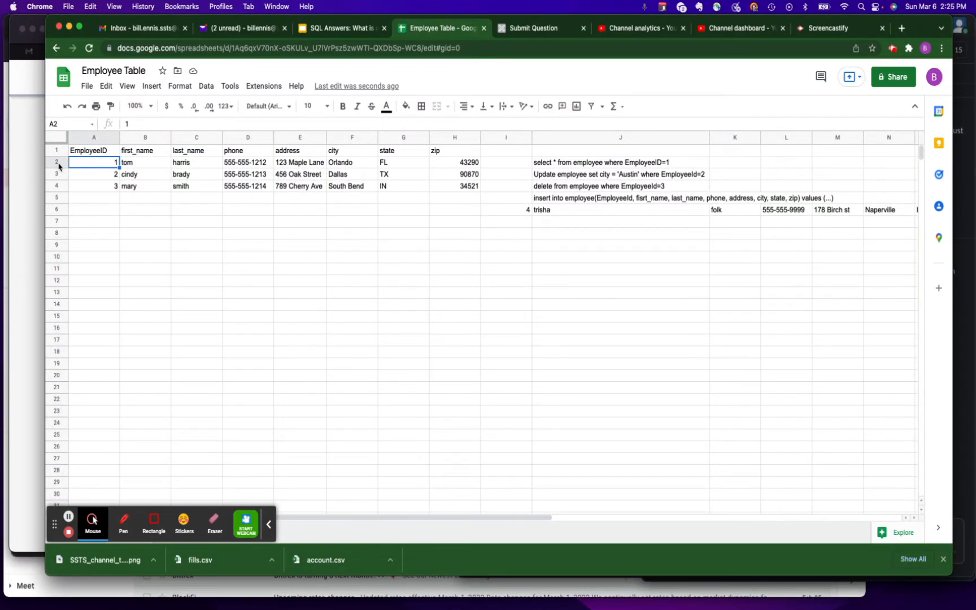
click(454, 162)
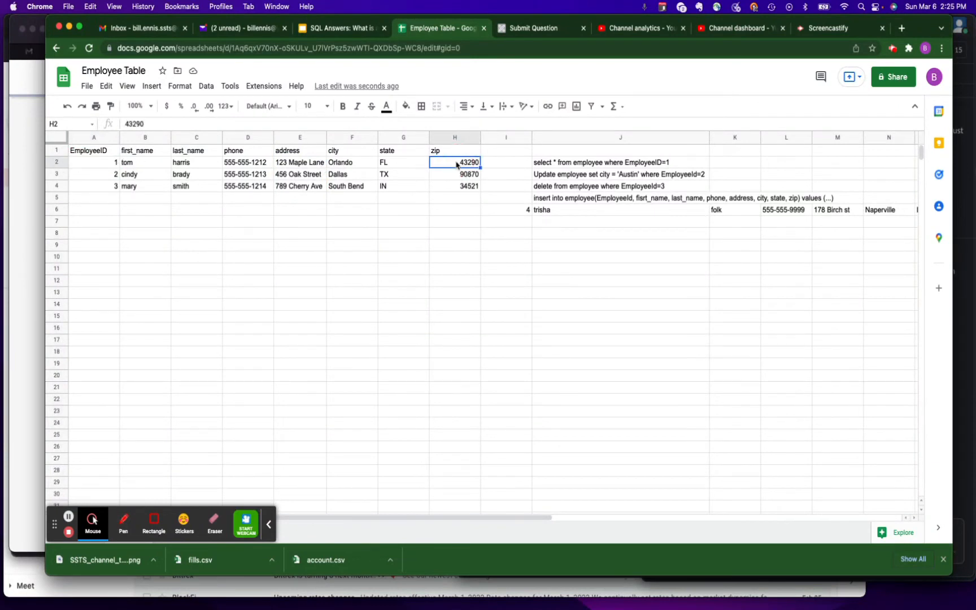
click(94, 161)
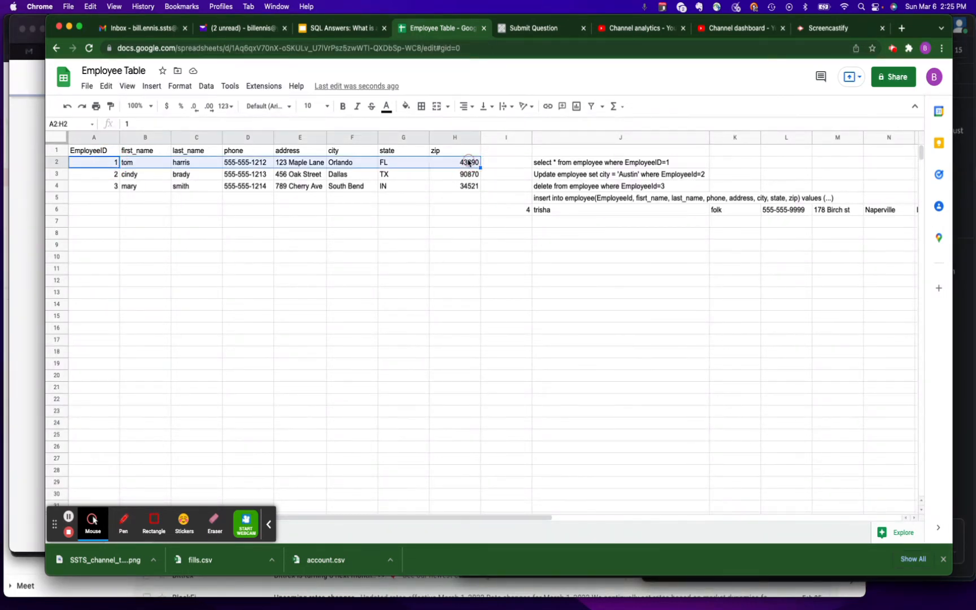
click(455, 162)
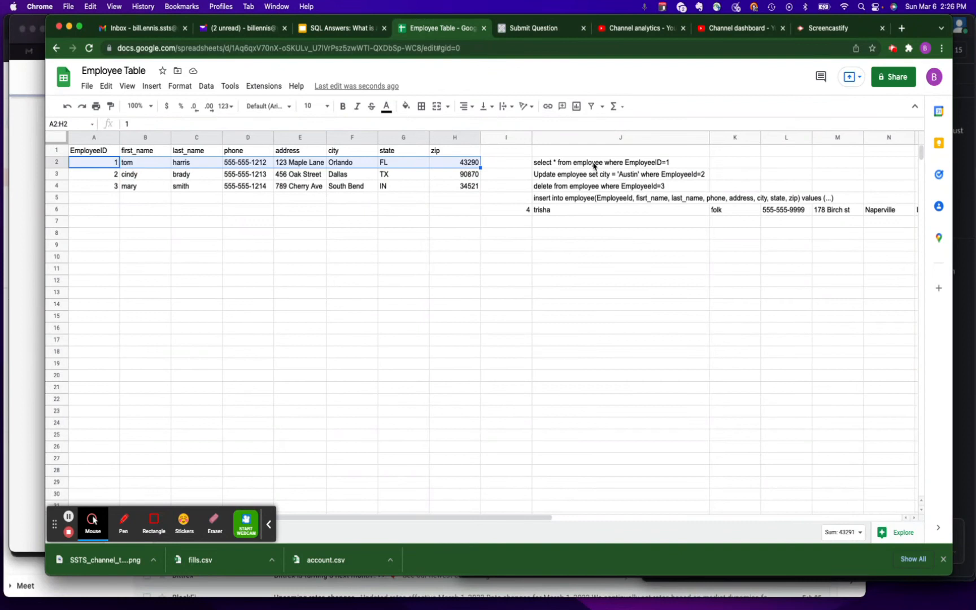
mouse_move(645, 166)
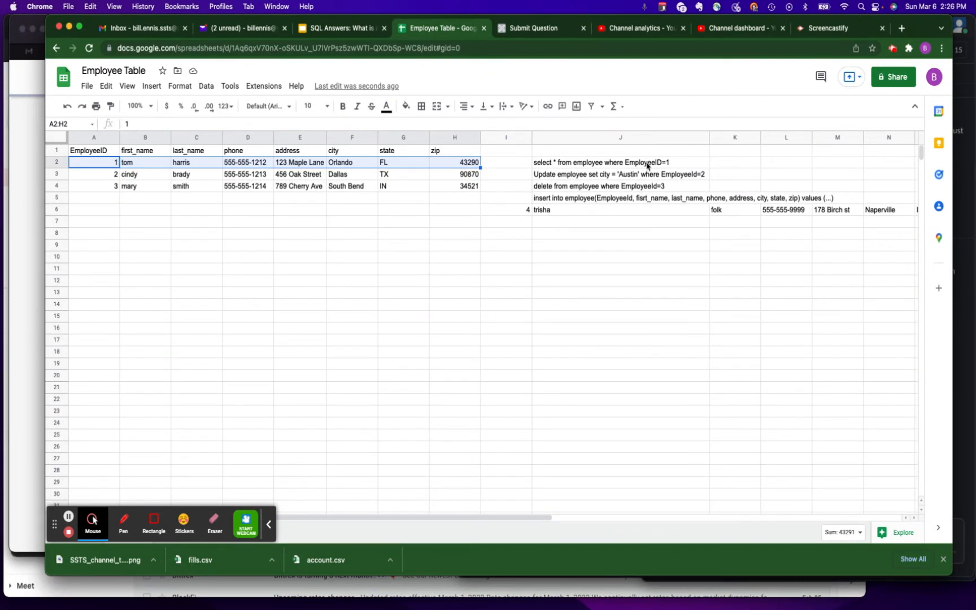
mouse_move(92, 163)
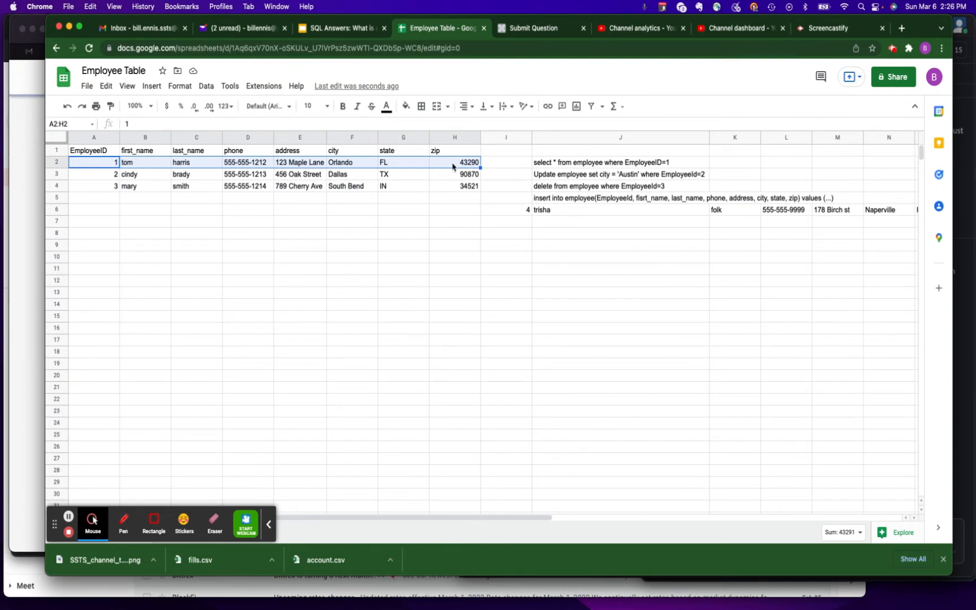
mouse_move(568, 180)
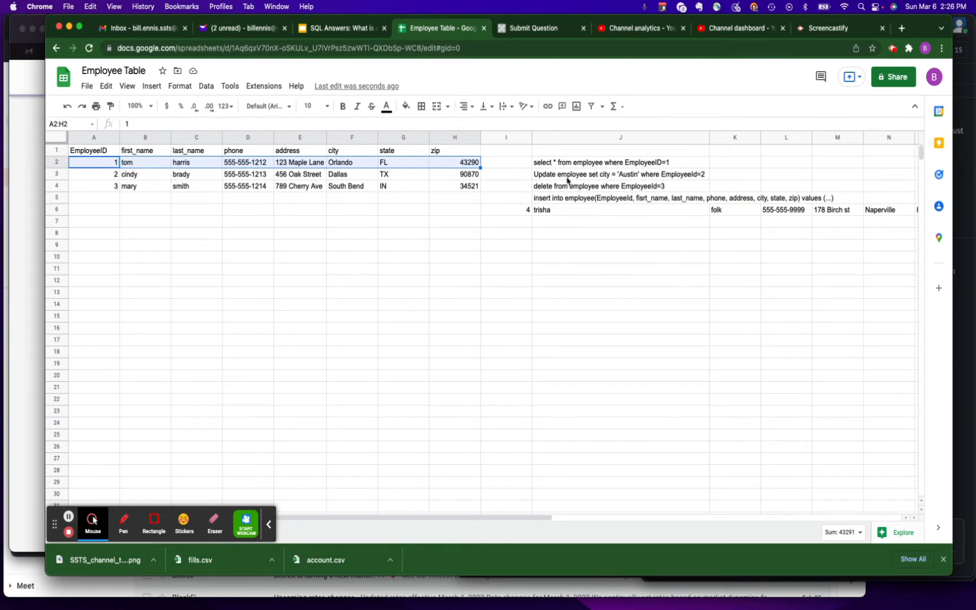
Step: Point out the update statement changing EmployeeID 2's city to Austin
click(619, 173)
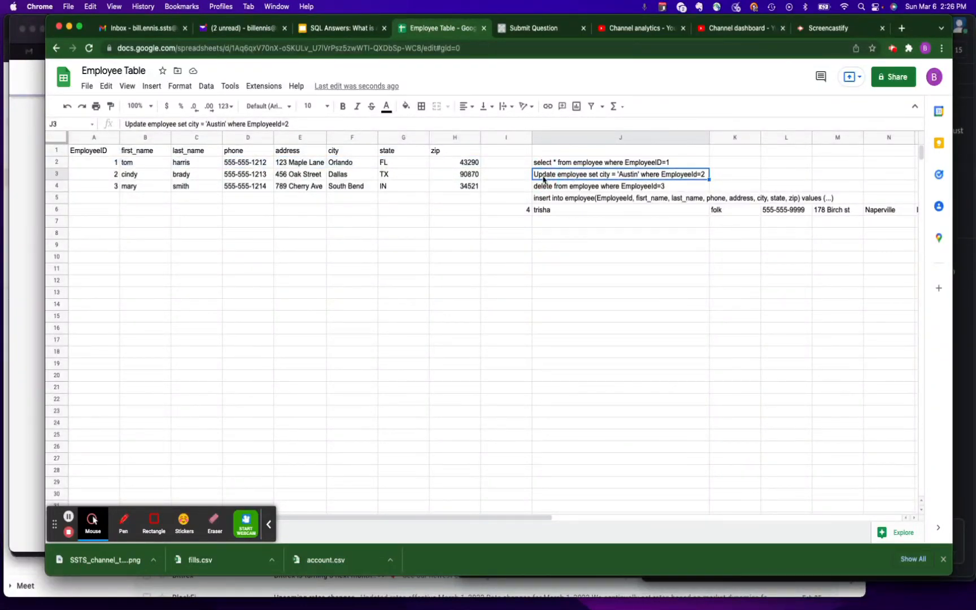
mouse_move(560, 174)
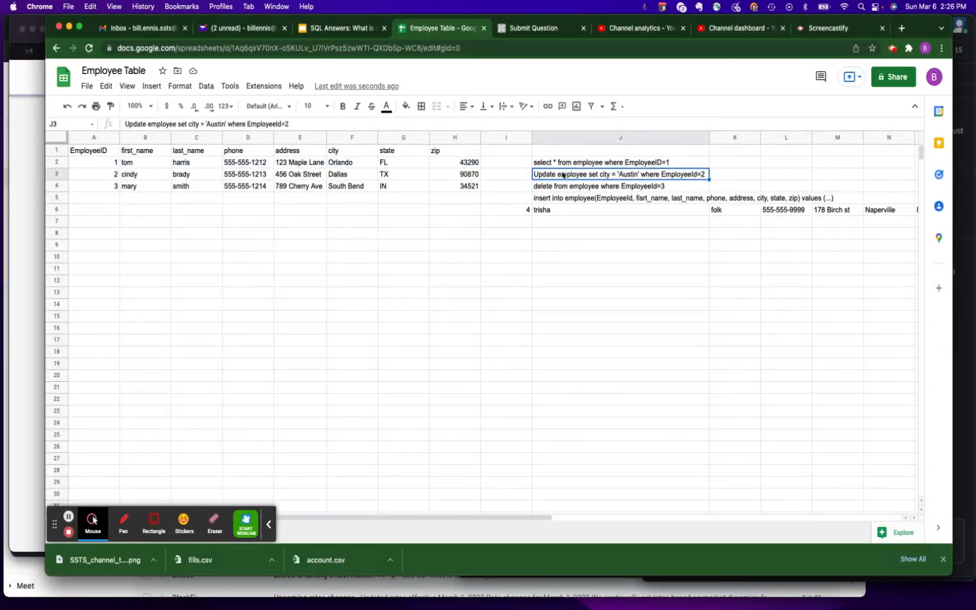
mouse_move(603, 177)
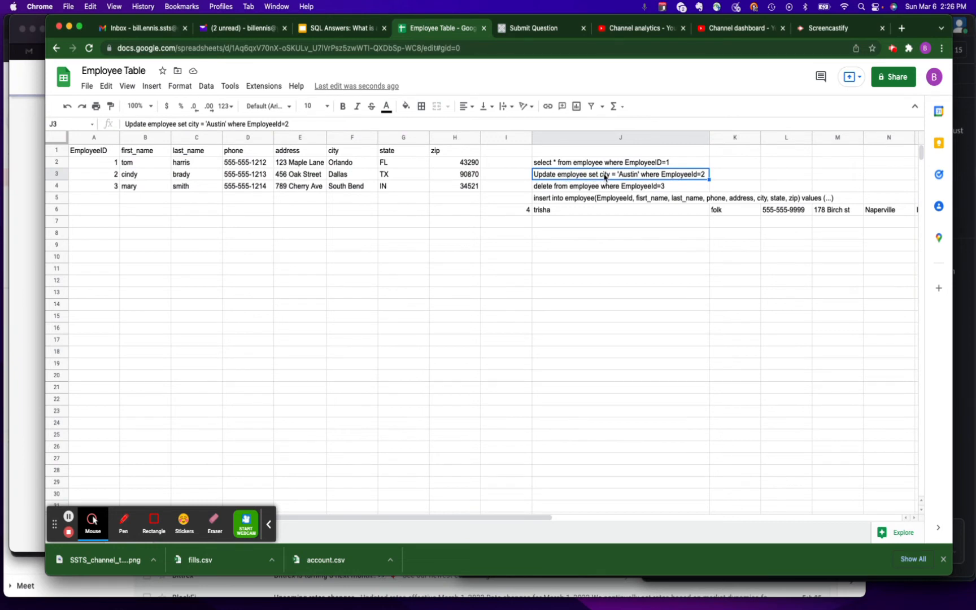
mouse_move(636, 181)
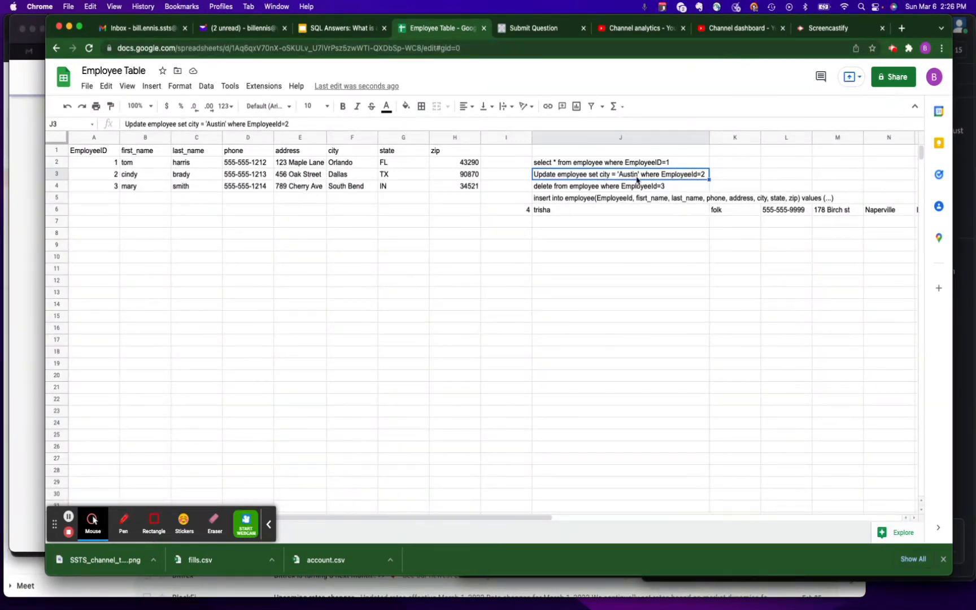
Step: Change cindy brady's city from Dallas to Austin and show employee 2's updated record
click(351, 173)
text(Austin)
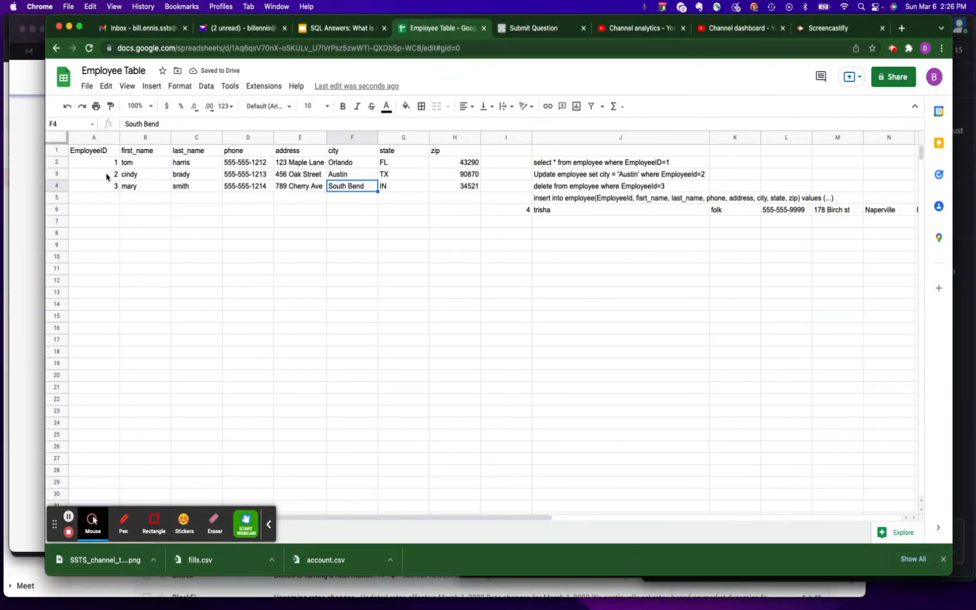
click(94, 173)
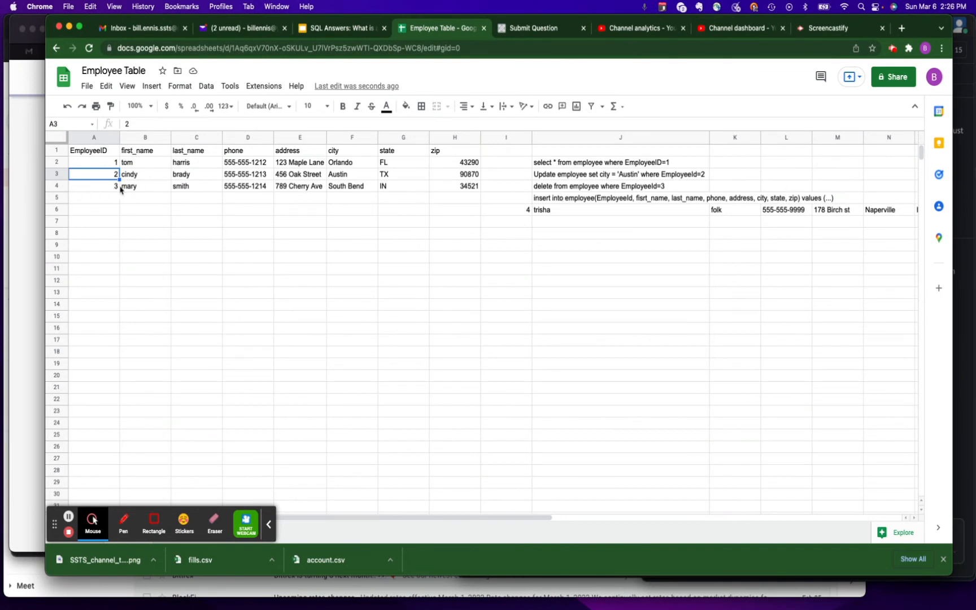
right_click(56, 185)
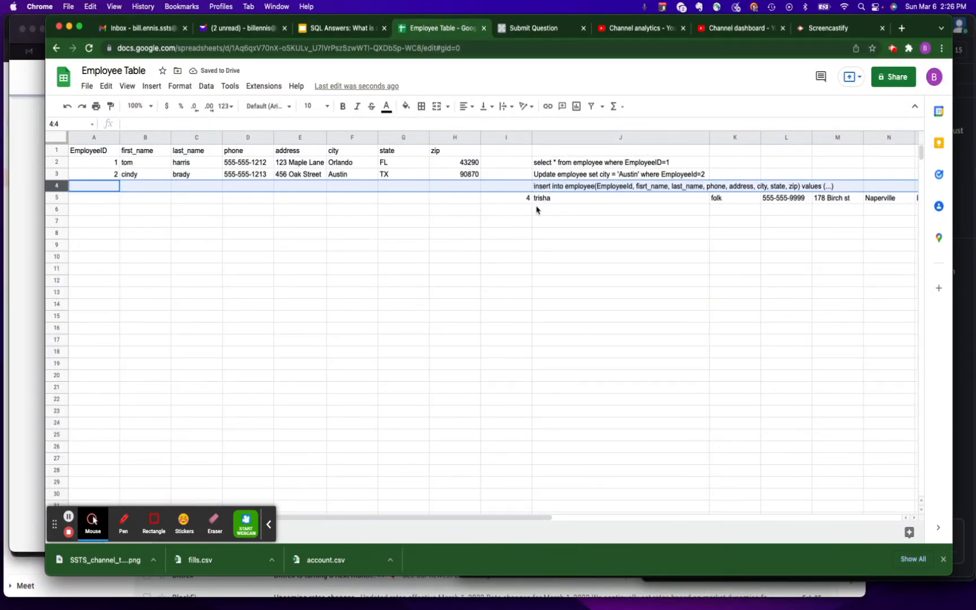
mouse_move(580, 190)
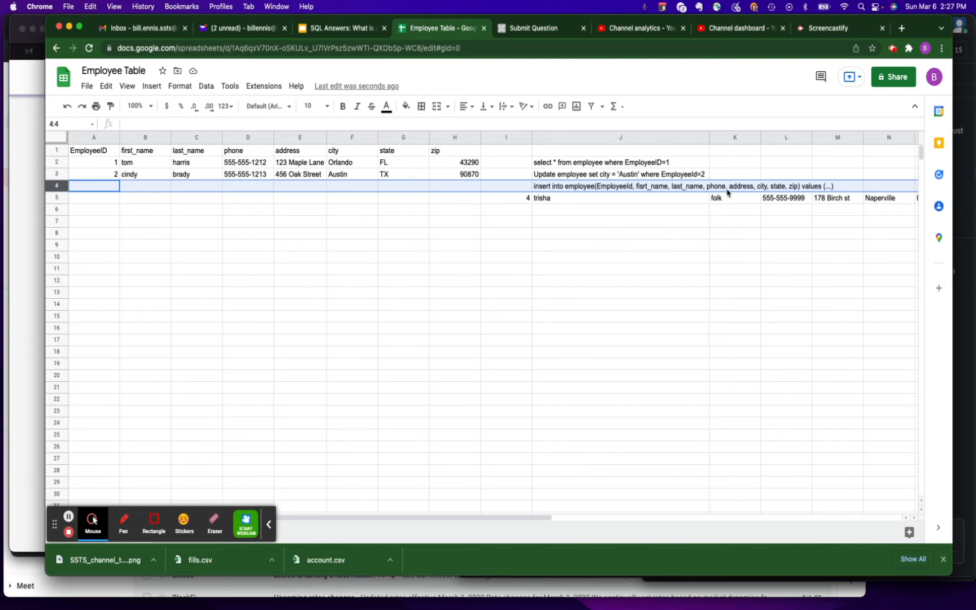
mouse_move(522, 203)
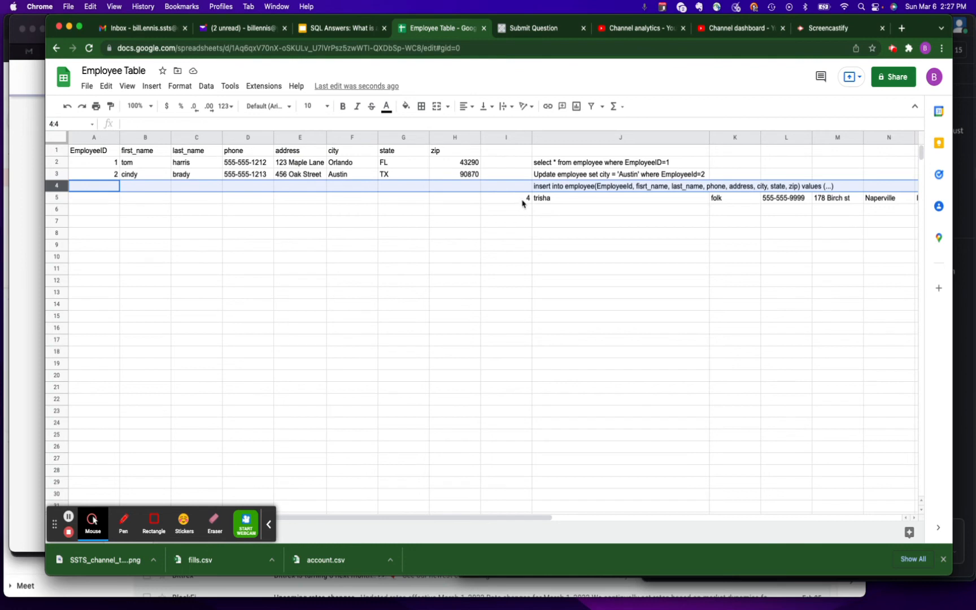
click(506, 197)
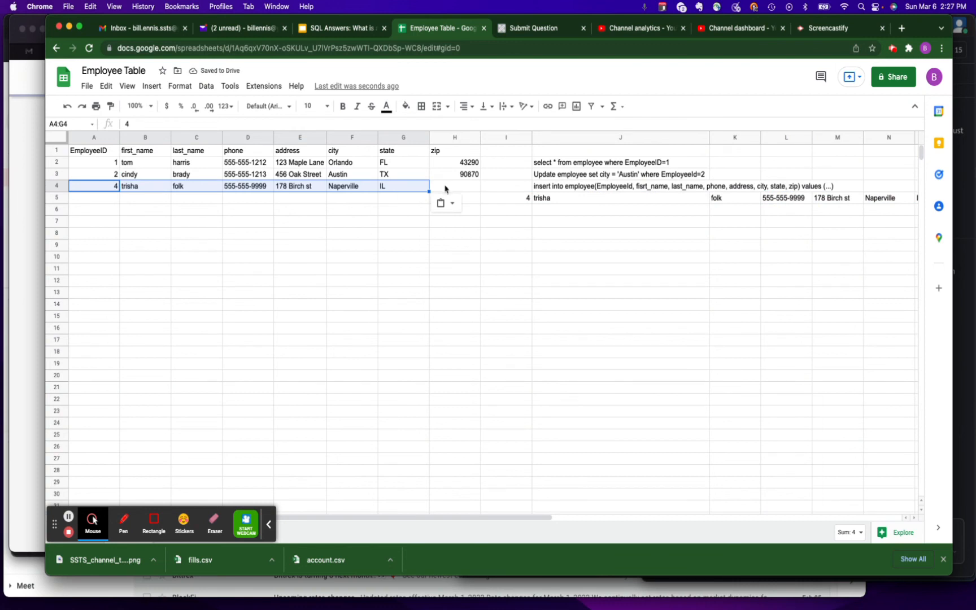
click(454, 185)
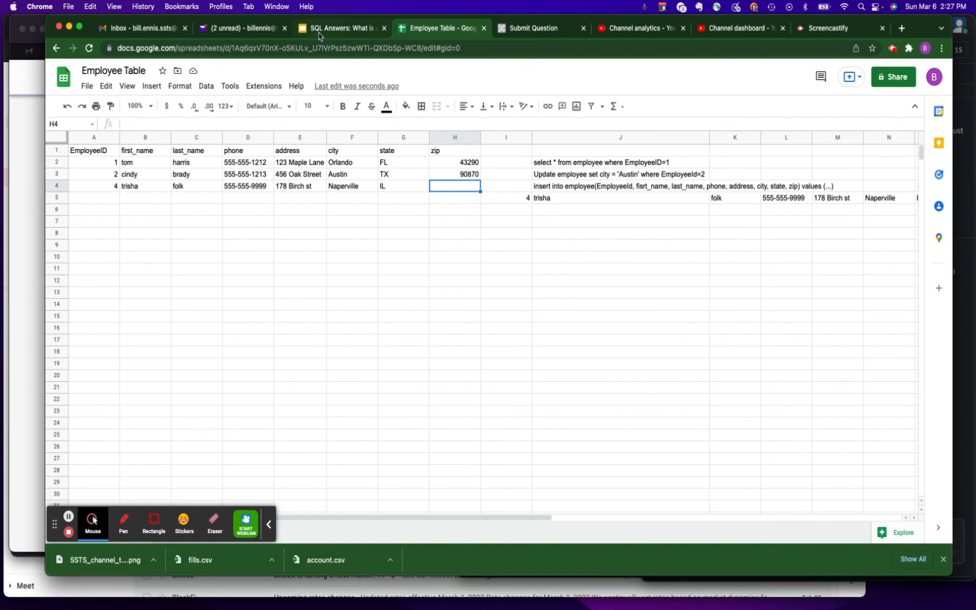
Step: Return to the Have a Question? slide, then show the Submit Question page
click(337, 28)
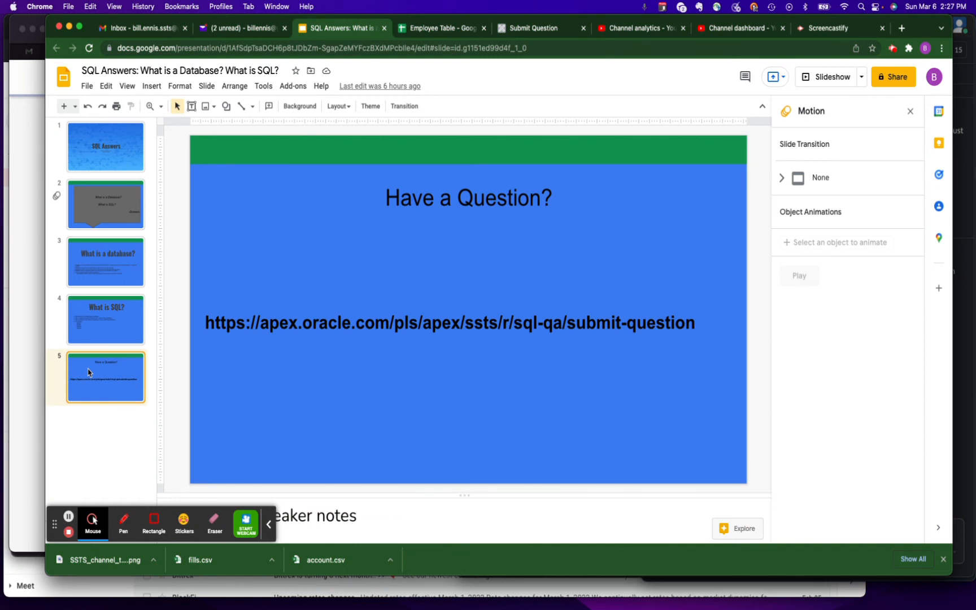
mouse_move(384, 117)
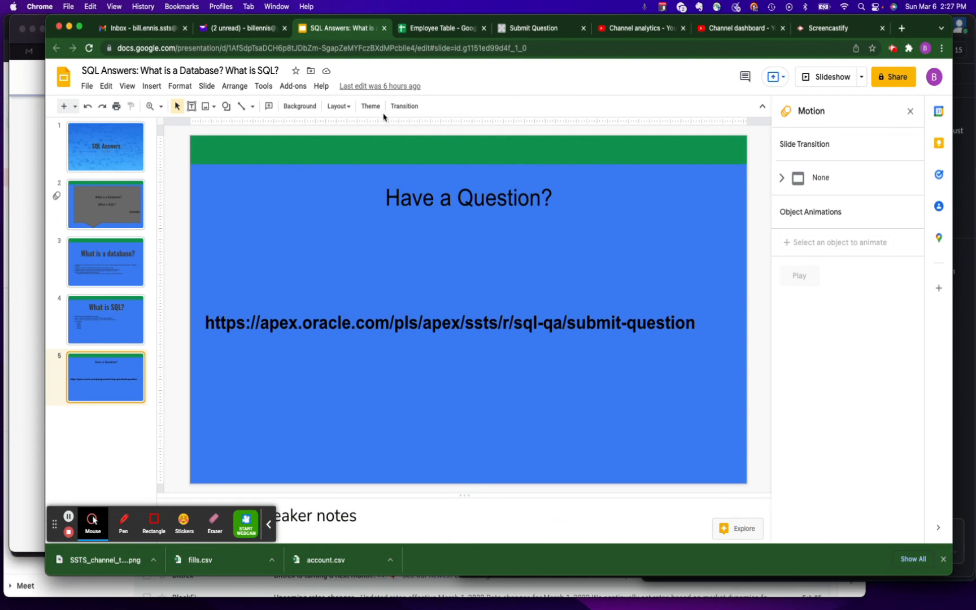
click(532, 28)
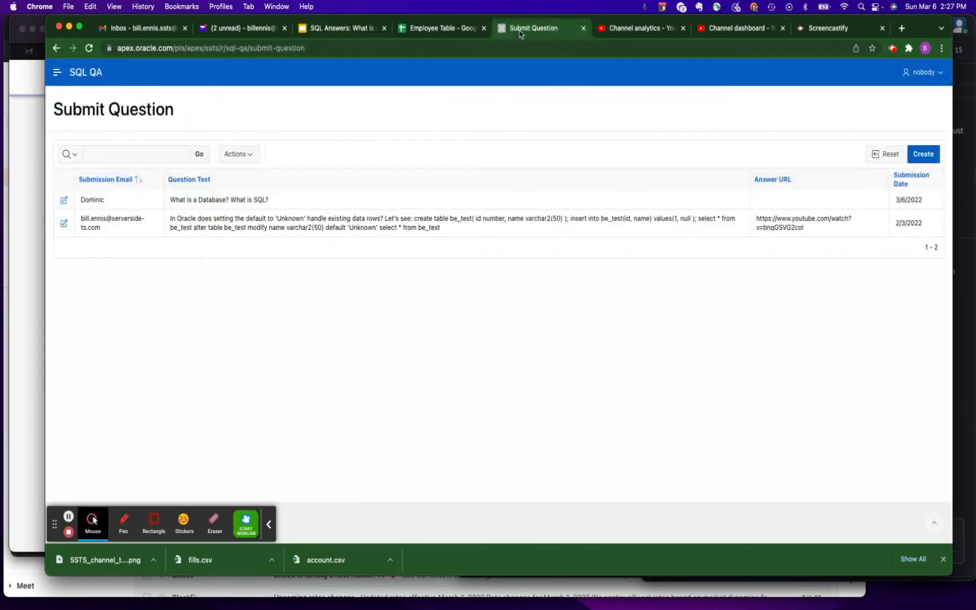
mouse_move(277, 269)
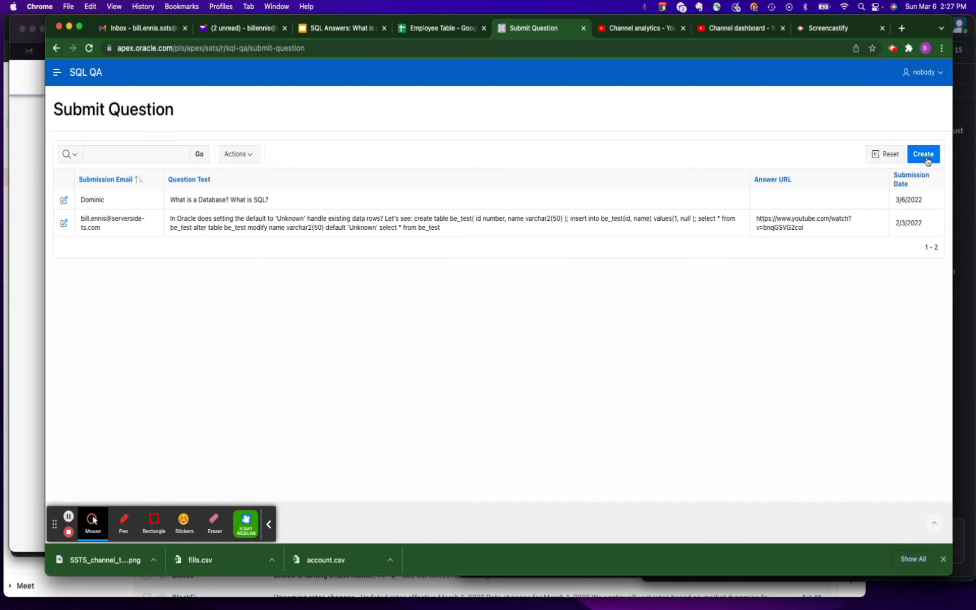
click(923, 154)
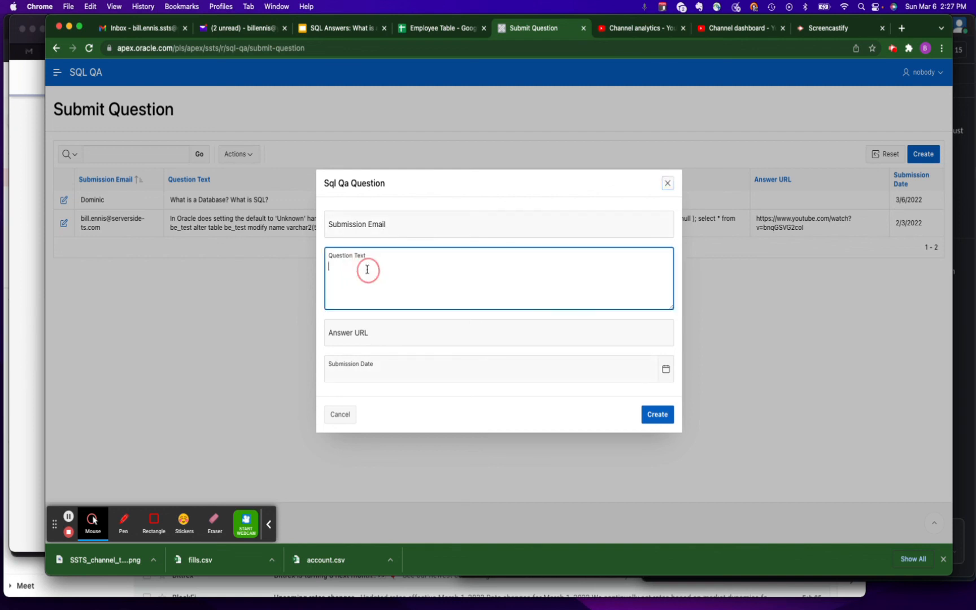
mouse_move(447, 458)
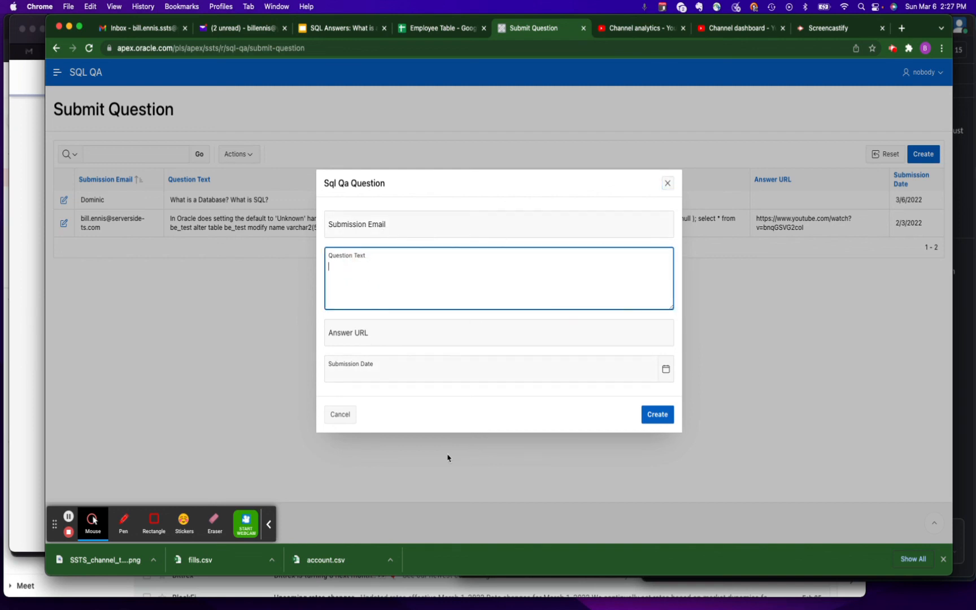
mouse_move(667, 190)
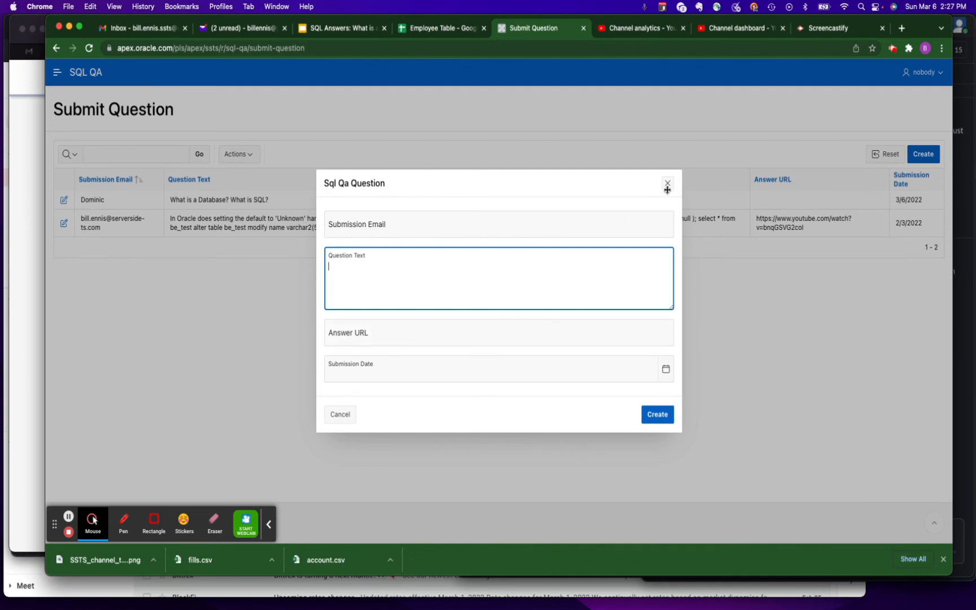
click(668, 184)
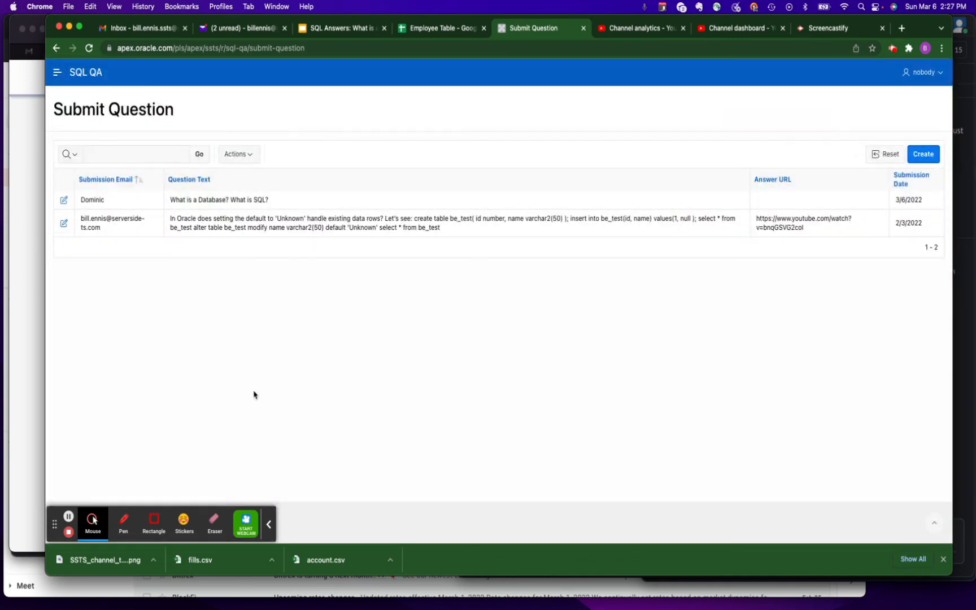